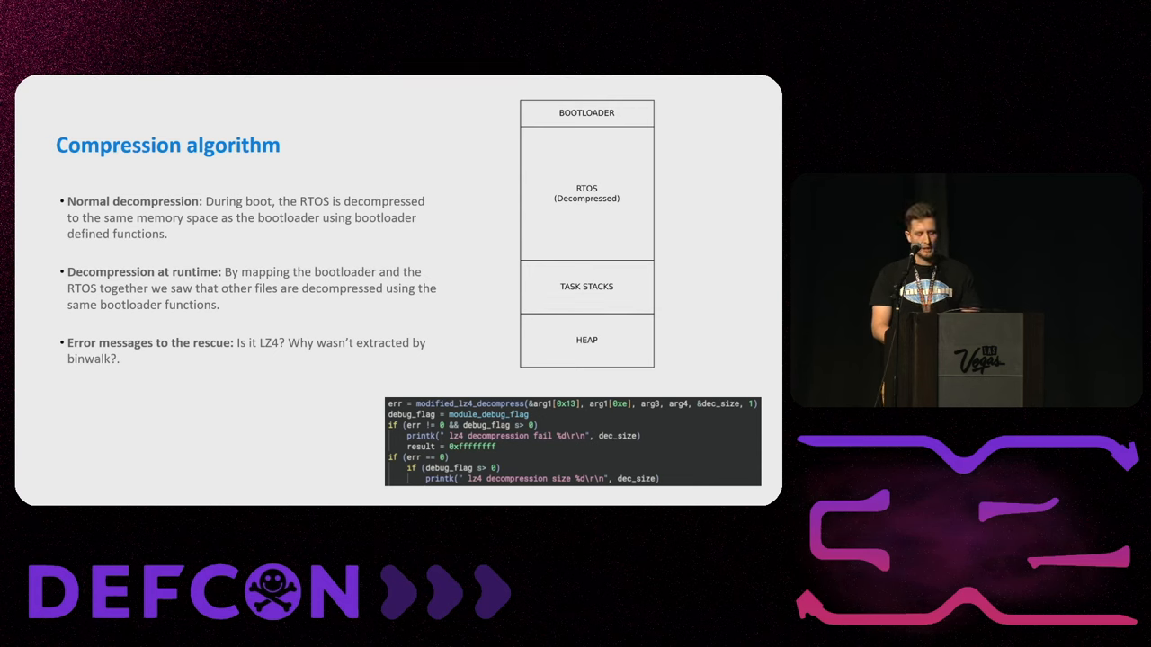
Advance to the Dynamic kernel modules (DLMs) slide.
key("Right")
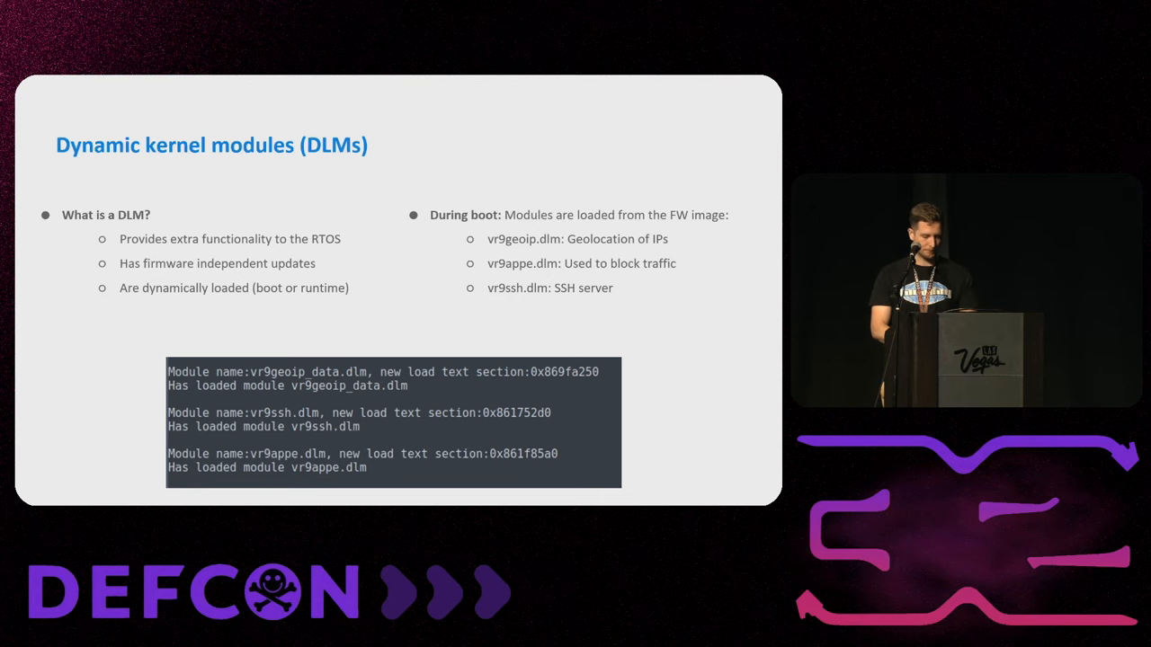
Advance to the DLM upload/update slide with setup_dlms code and boot log.
key("Right")
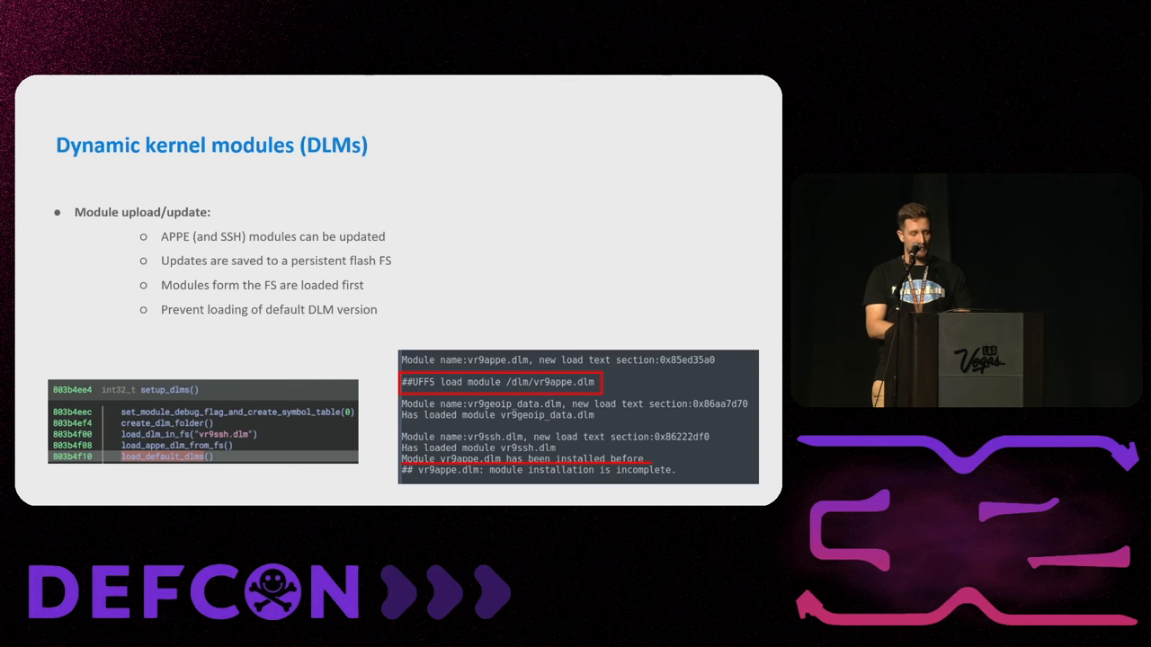
Advance to the 'How are DLMs loaded?' slide with ELF loader and symbol table.
key("Right")
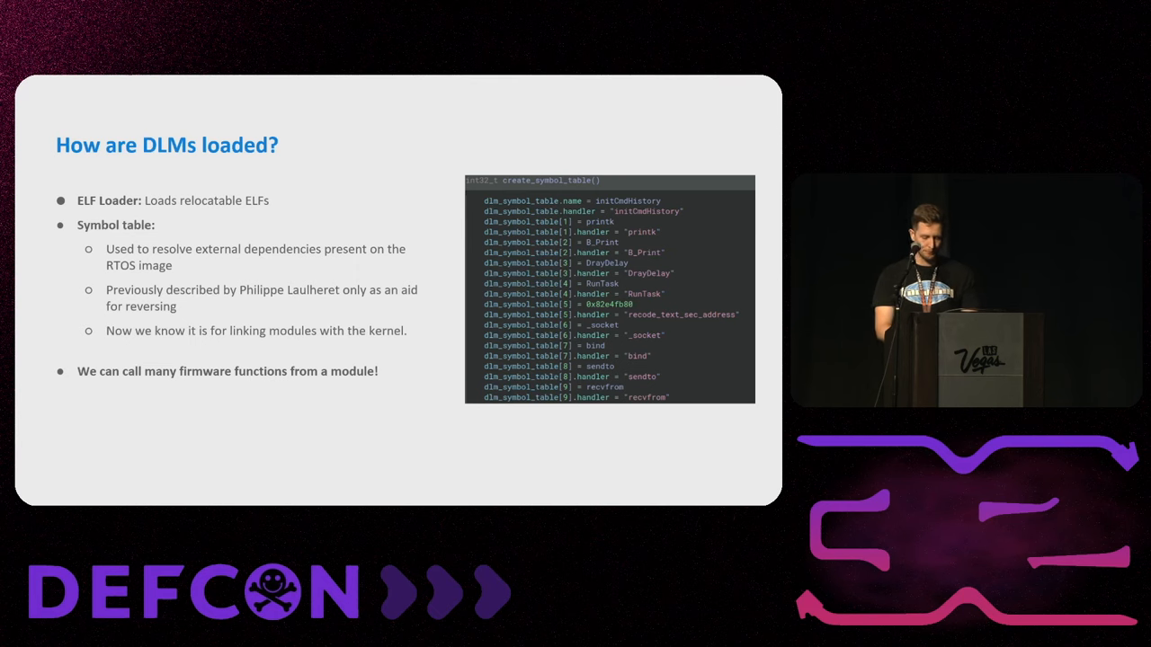
key("right")
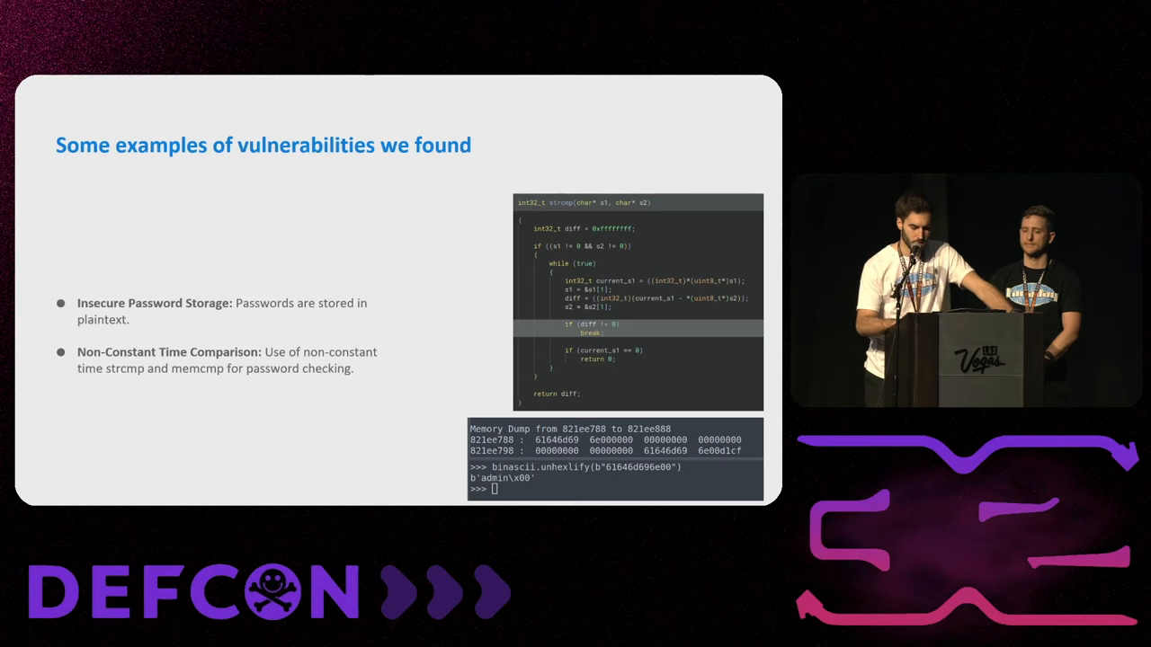
key("Right")
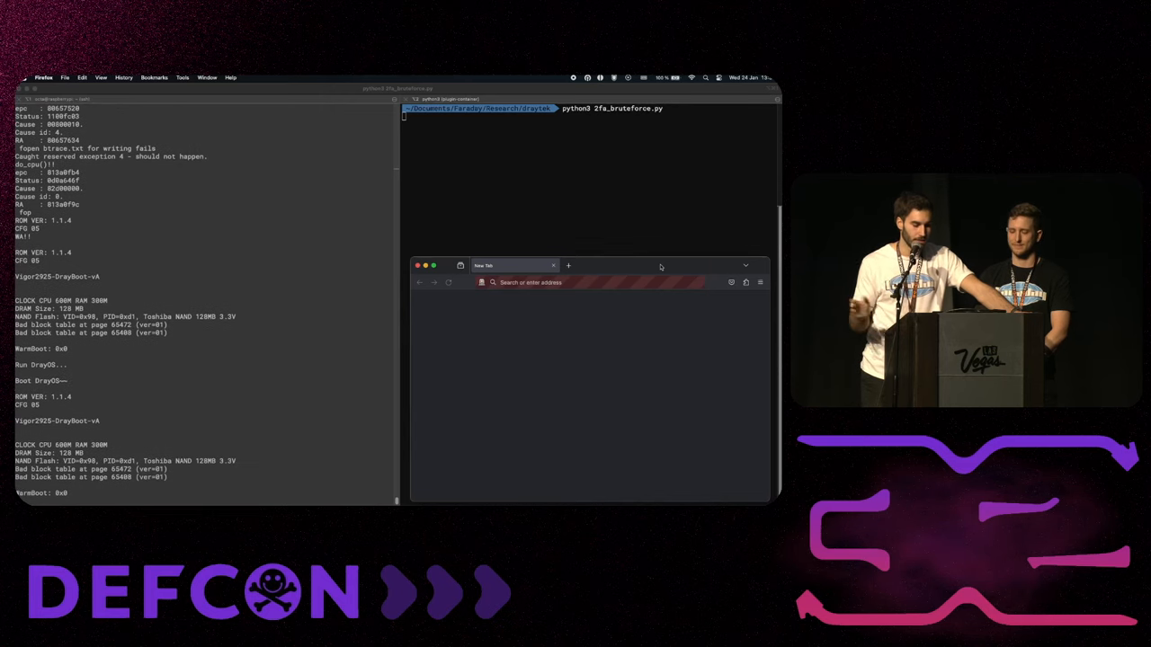
Let the 2fa_bruteforce.py demo log Firefox into the Vigor2925 dashboard past the code prompt.
scroll("down", 3)
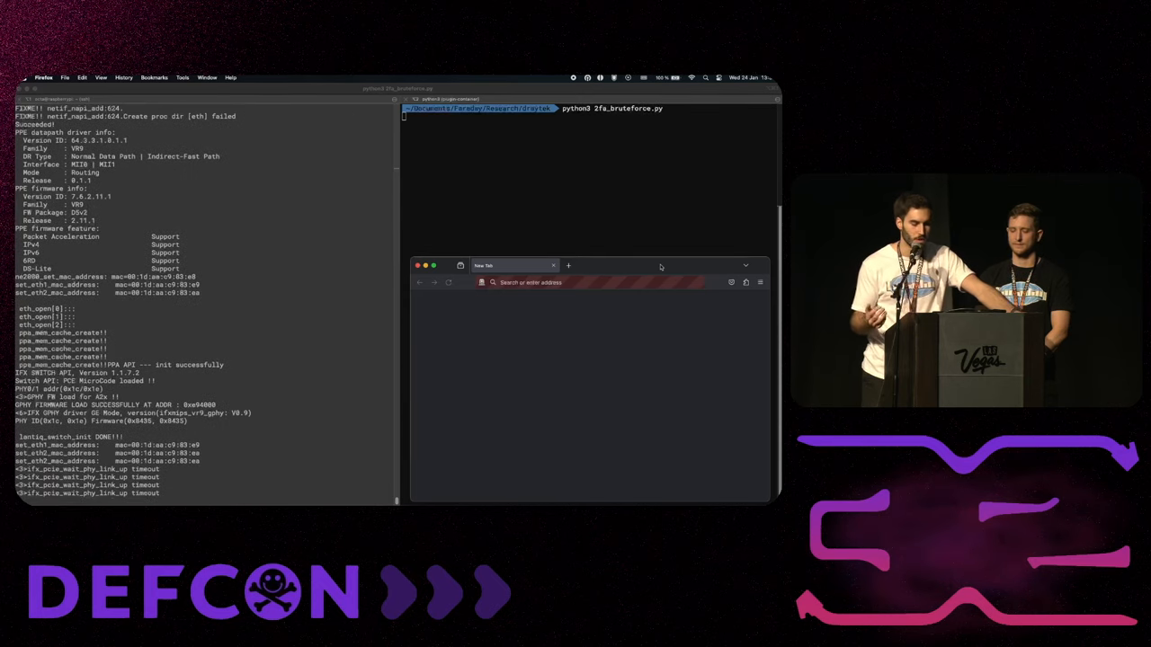
scroll("down", 3)
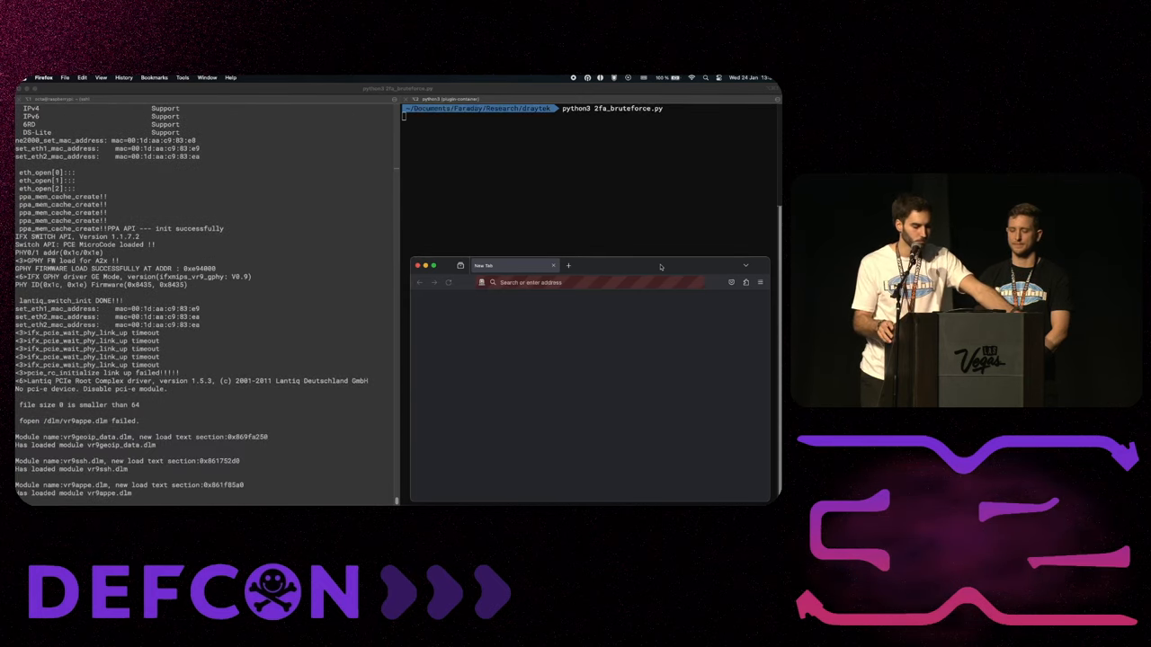
scroll("down", 3)
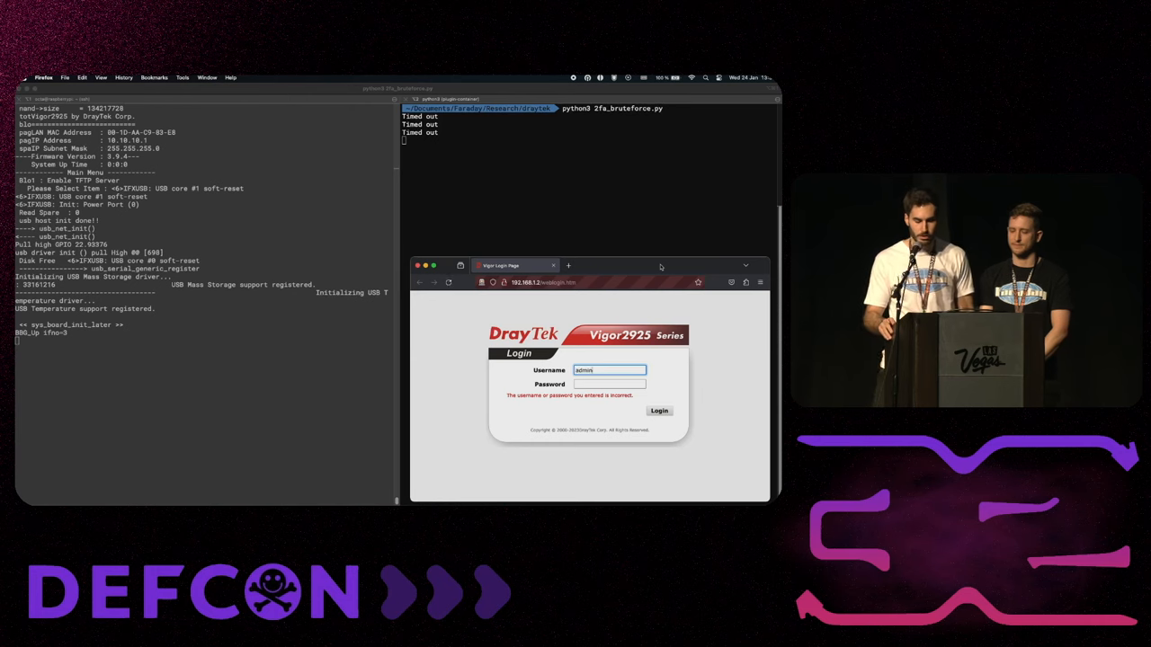
left_click(658, 411)
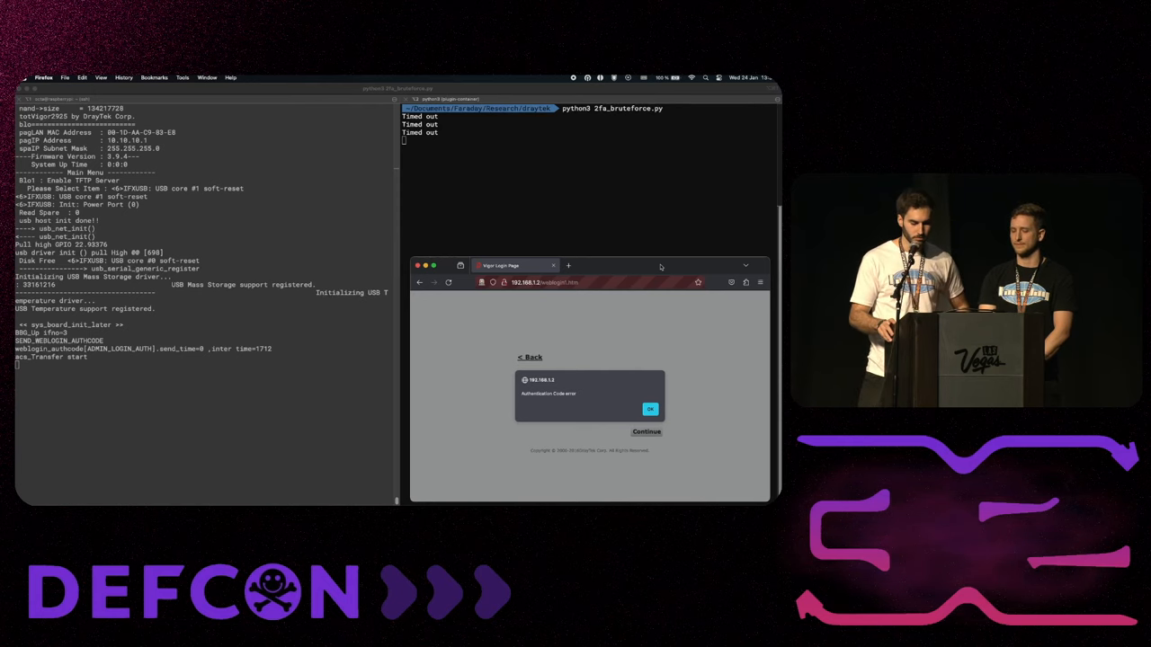
left_click(650, 409)
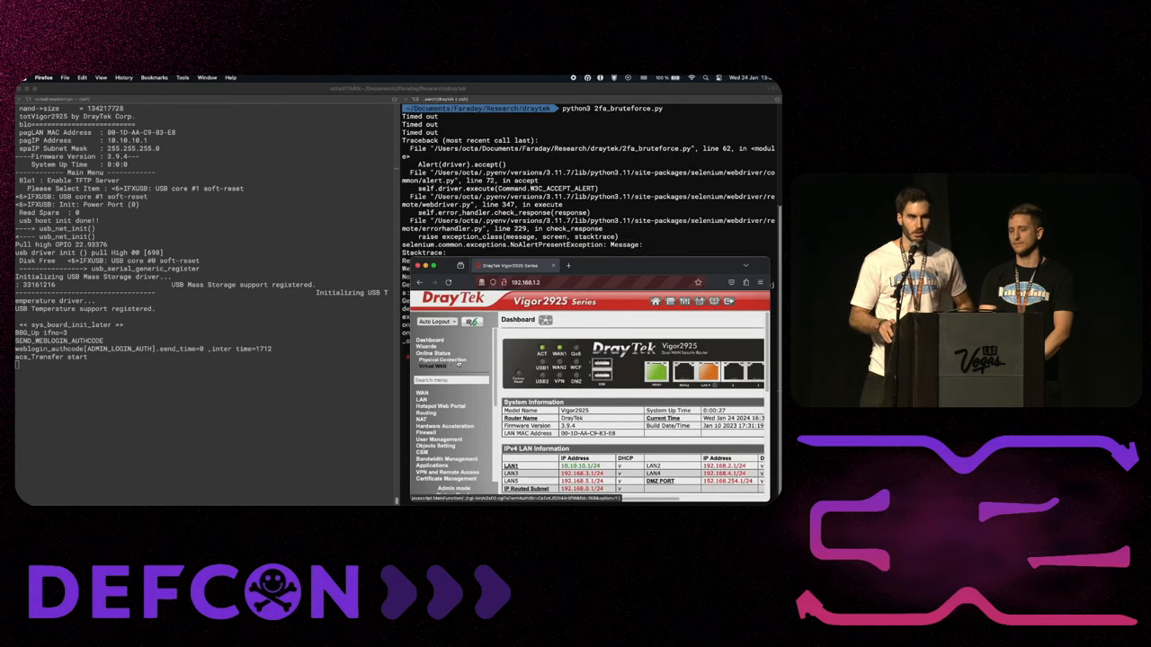
left_click(441, 360)
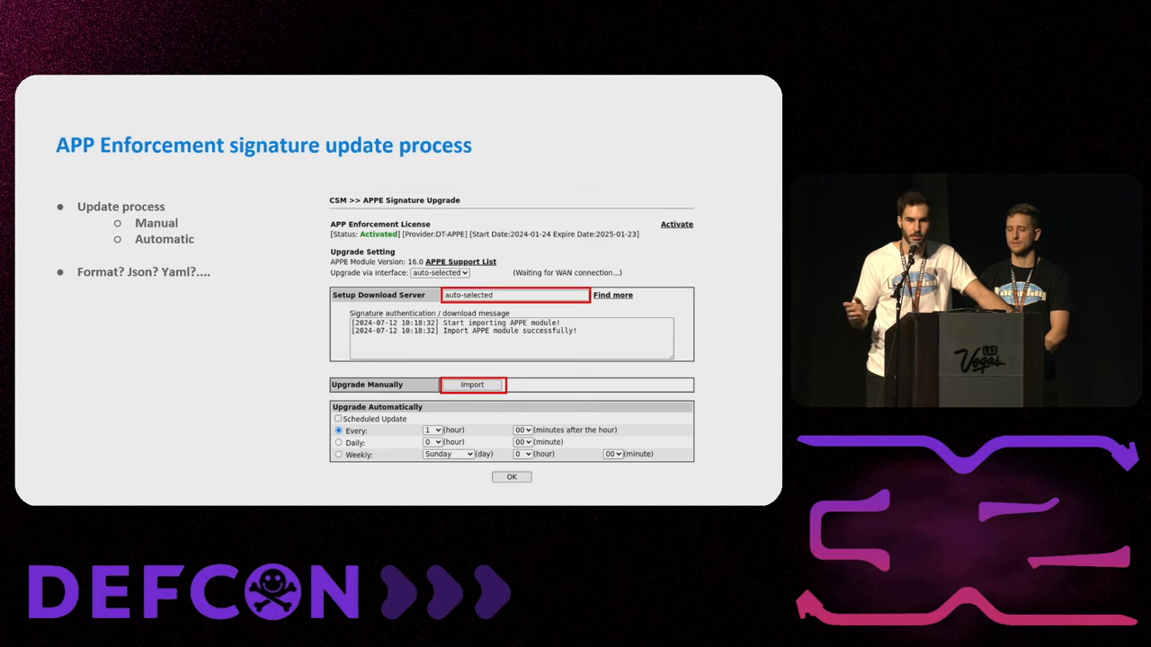
Advance to the APP Enforcement signature update process slide.
key("right")
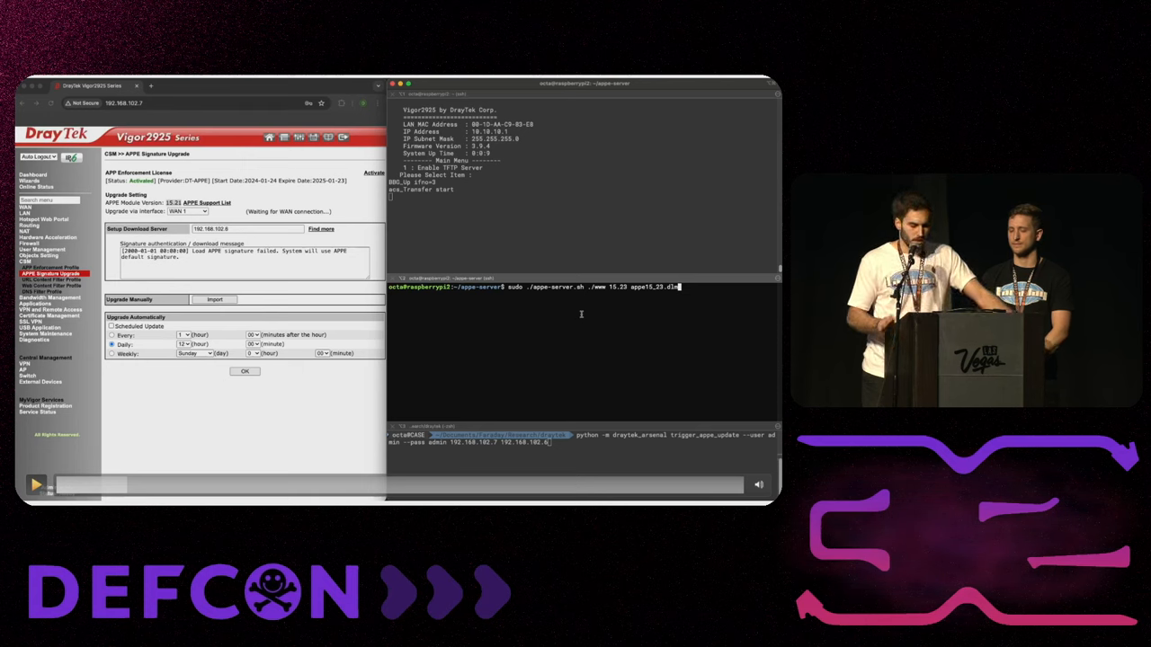
Play the demo where trigger_appe_update makes the router load the custom vr9appe.dlm.
left_click(36, 485)
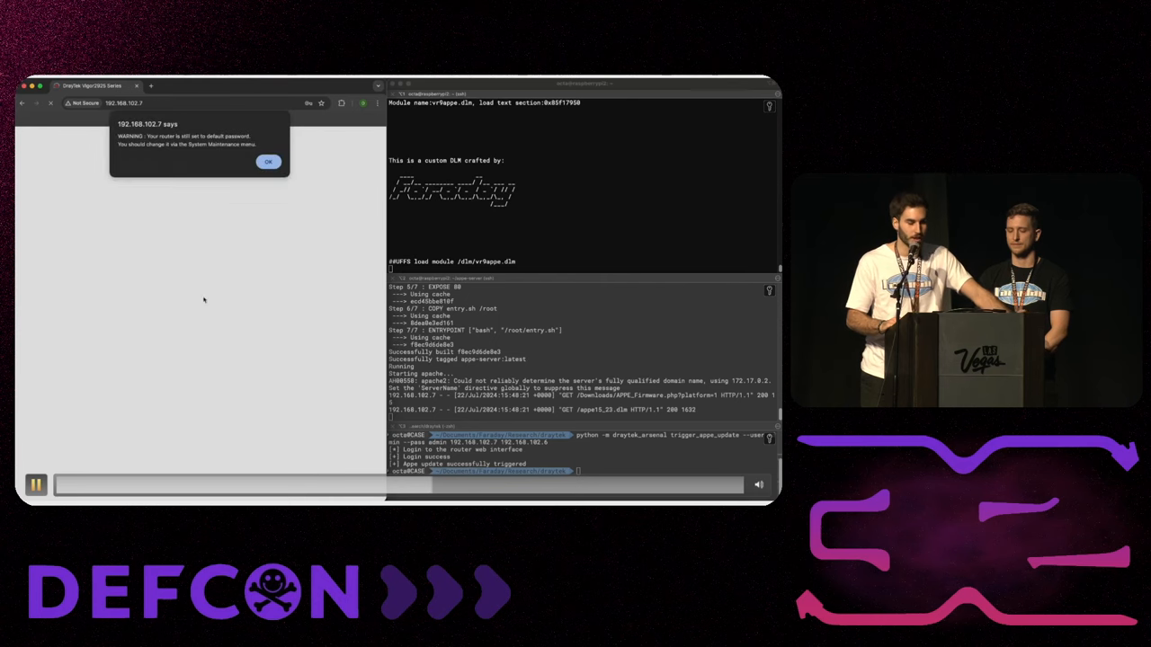
left_click(268, 162)
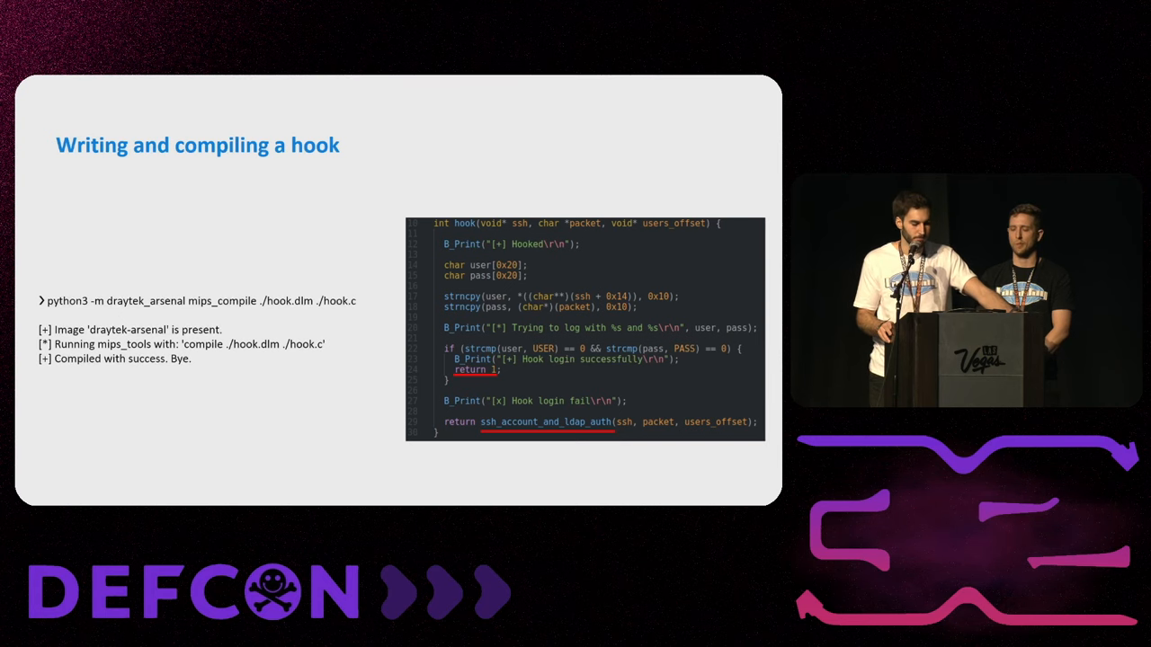
Advance to the 'Writing and compiling a hook' slide with hook code and compile output.
key("Right")
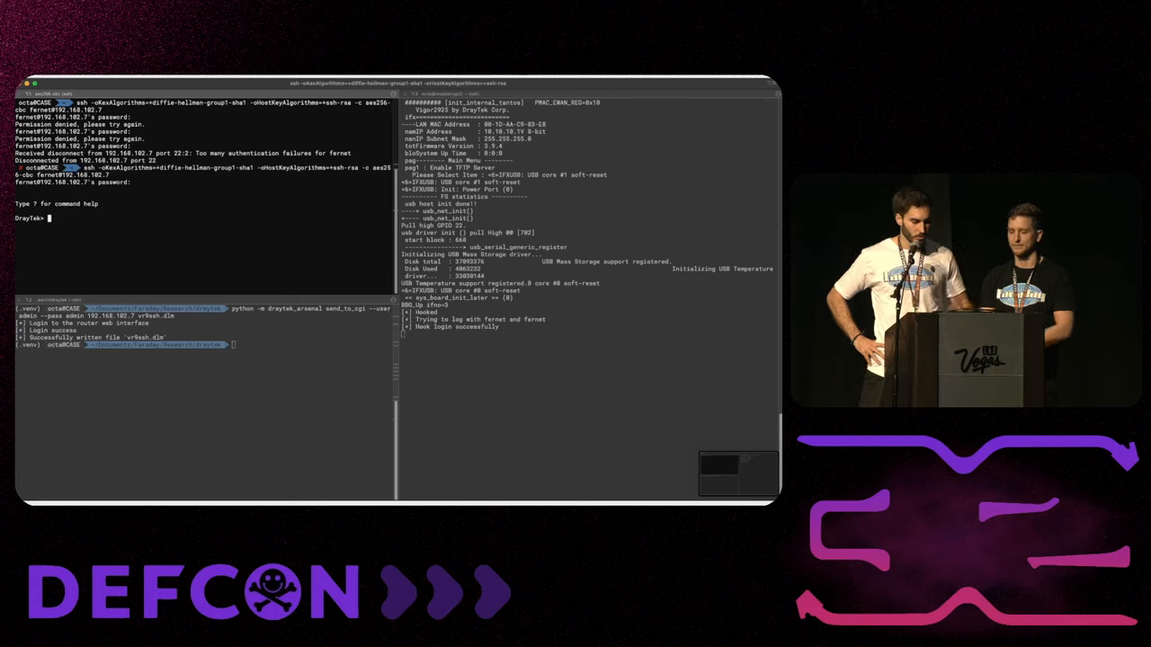
Enter ? at the DrayTek SSH prompt as fernet, confirming the hook login succeeded.
type("?")
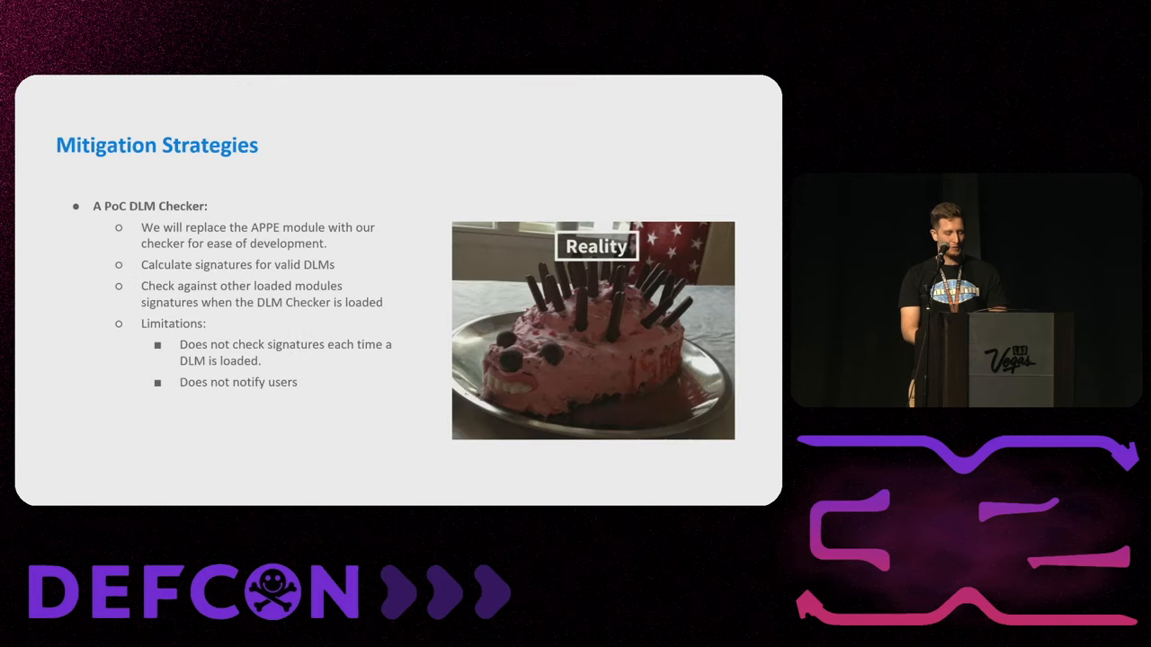
Advance to the 'Designing a better solution' mitigation slide.
key("Right")
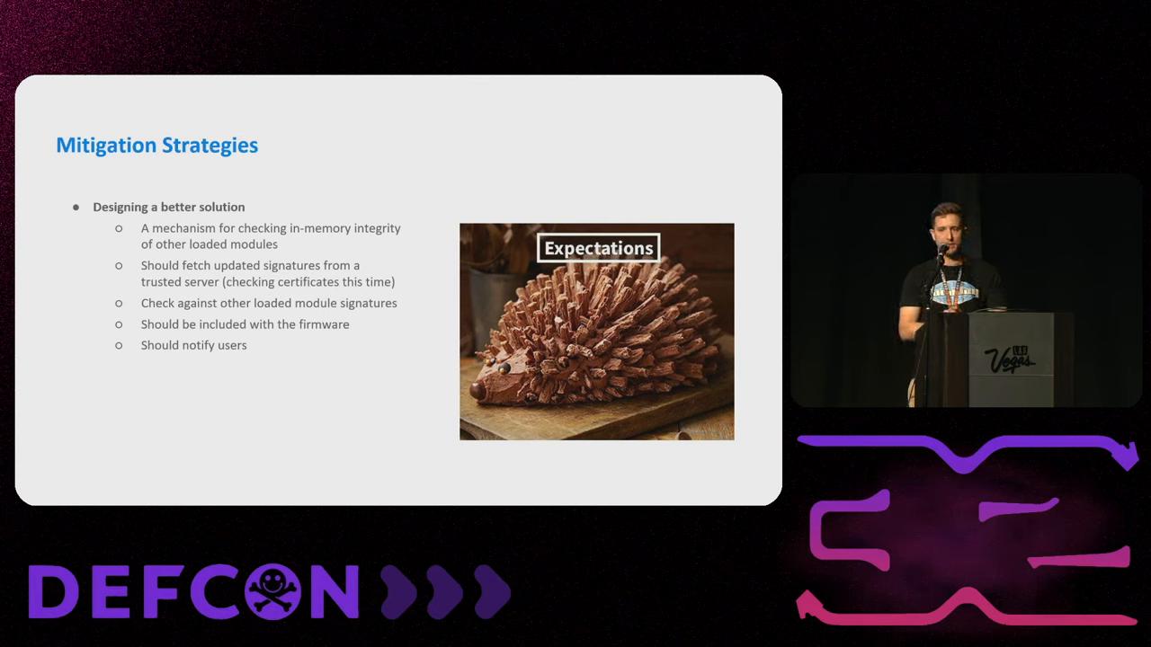
Advance to the demo with the APPE Signature Upgrade page beside the picocom serial console.
key("Right")
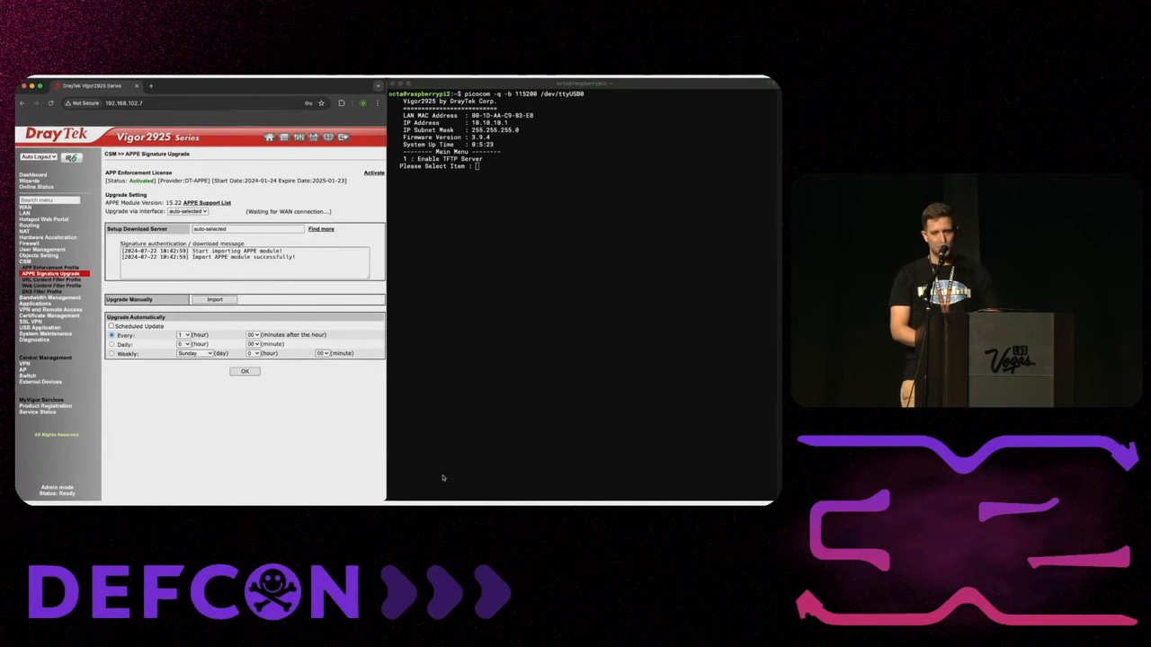
Import dlm_checker.dlm via the signature upgrade page and upload it so the checker flags vr9ssh.dlm's wrong hash.
left_click(214, 300)
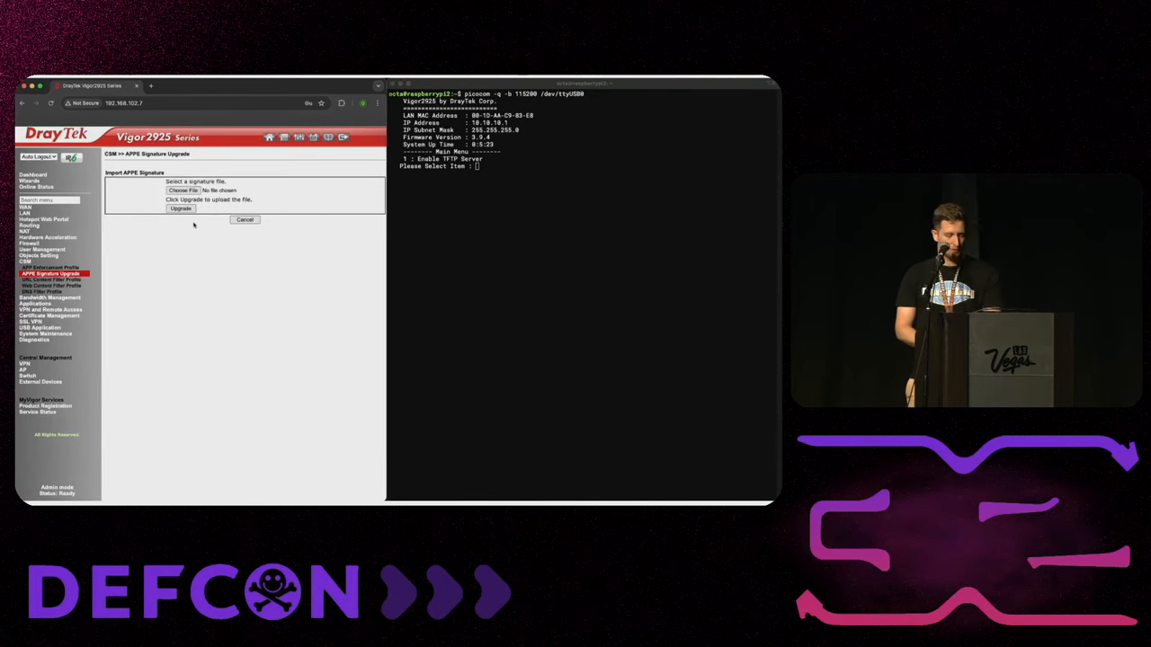
left_click(182, 189)
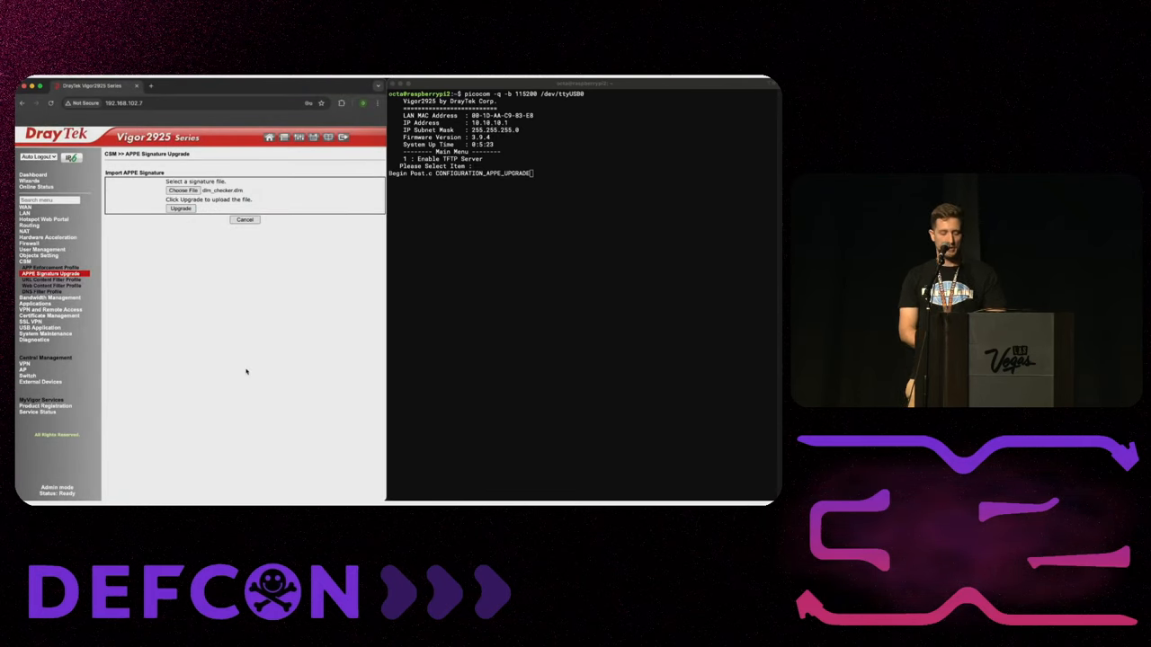
left_click(180, 209)
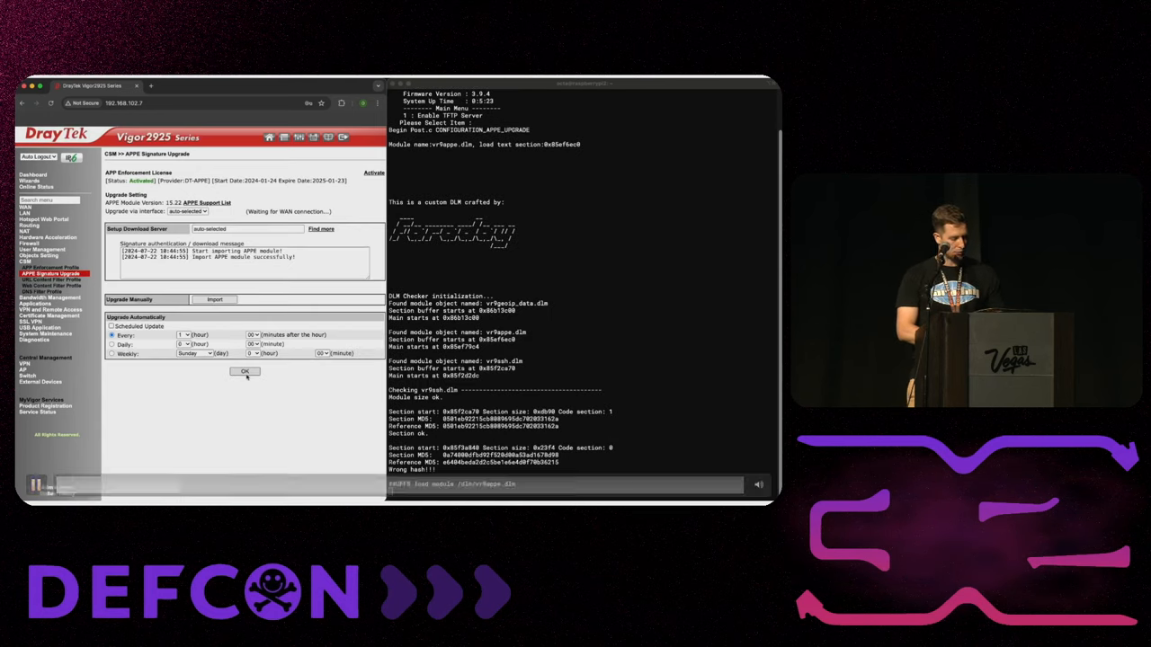
left_click(37, 484)
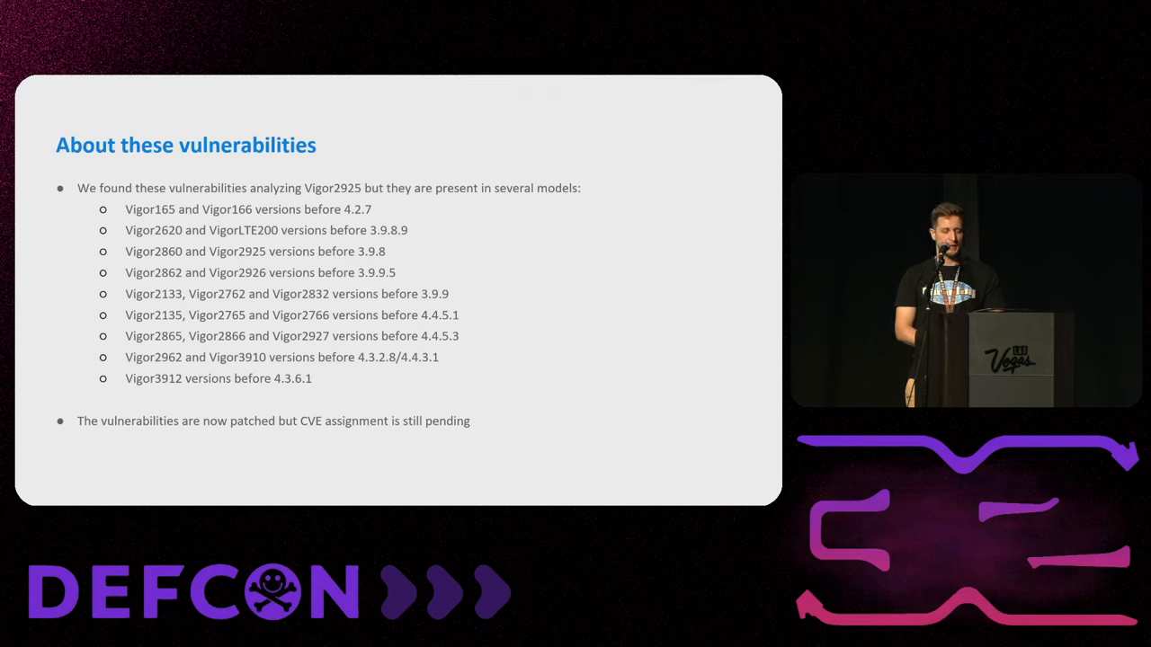
Advance to the 'About these vulnerabilities' slide listing affected Vigor models and patched firmware.
key("right")
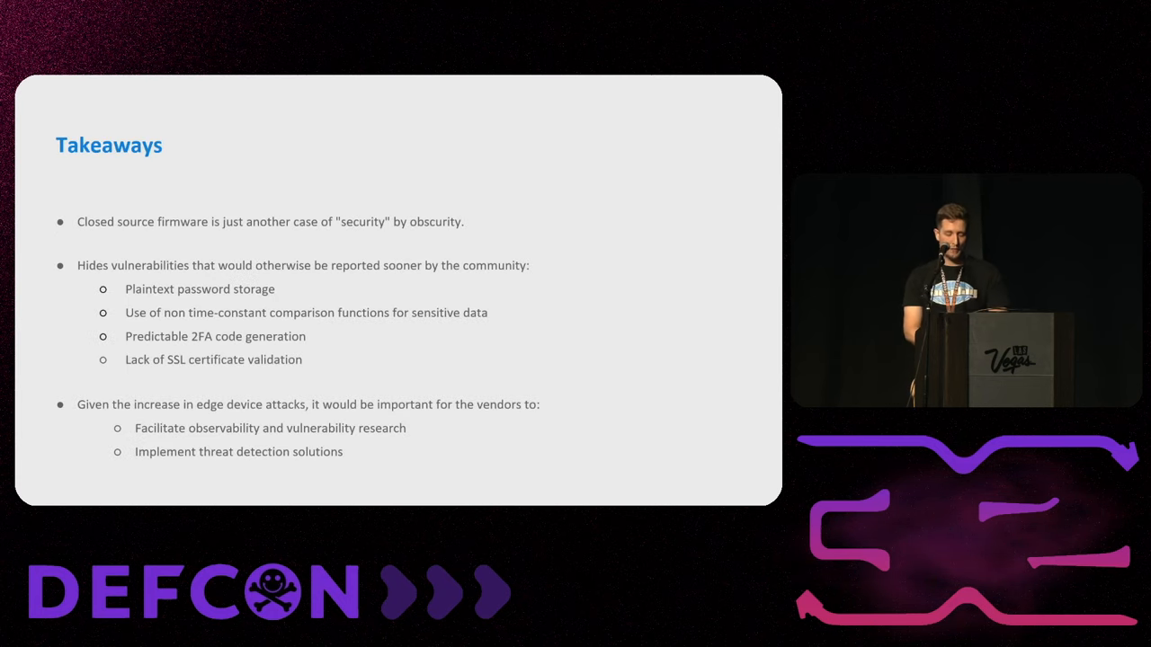